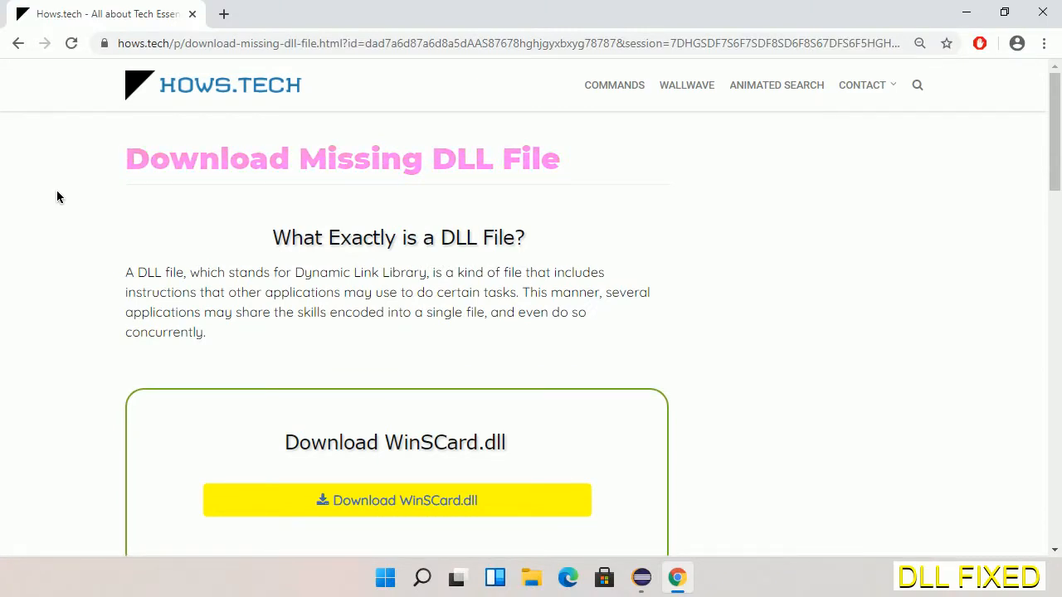
pyautogui.moveTo(396, 500)
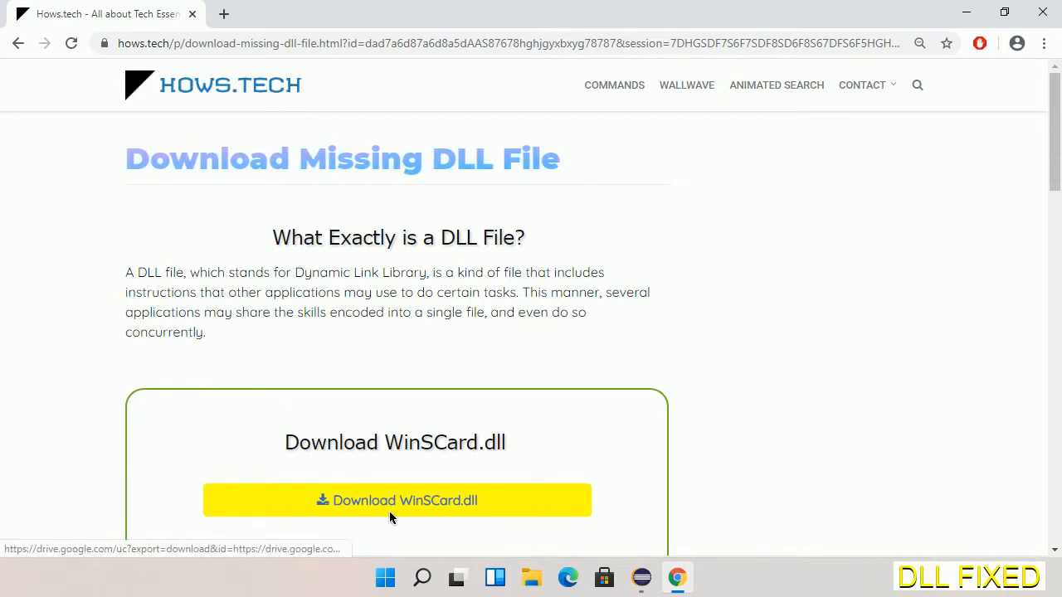
# - Download WinSCard.dll from the hows.tech page and save it to Downloads
pyautogui.click(223, 13)
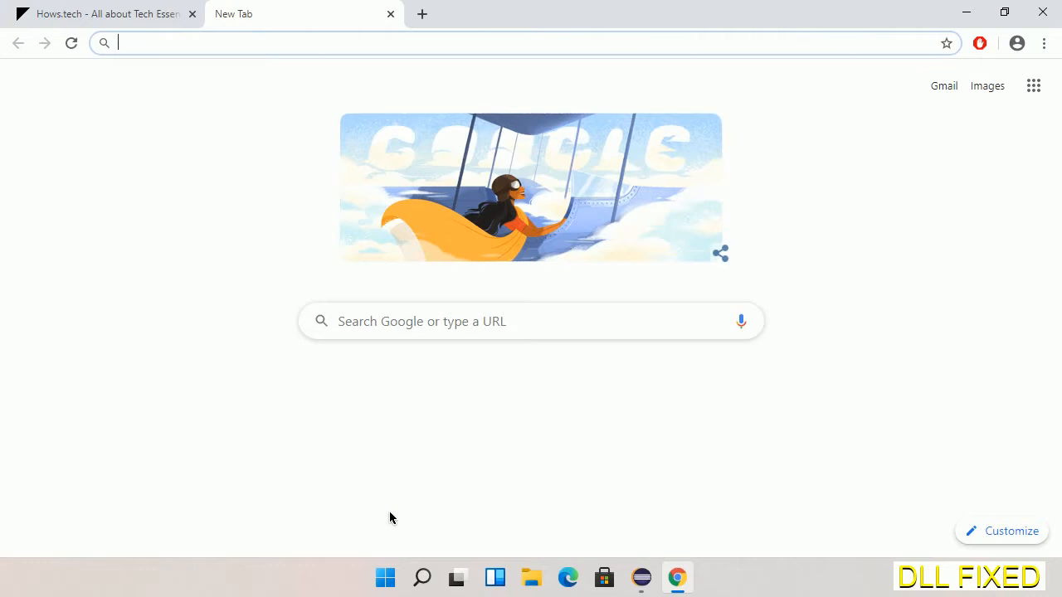
pyautogui.click(70, 43)
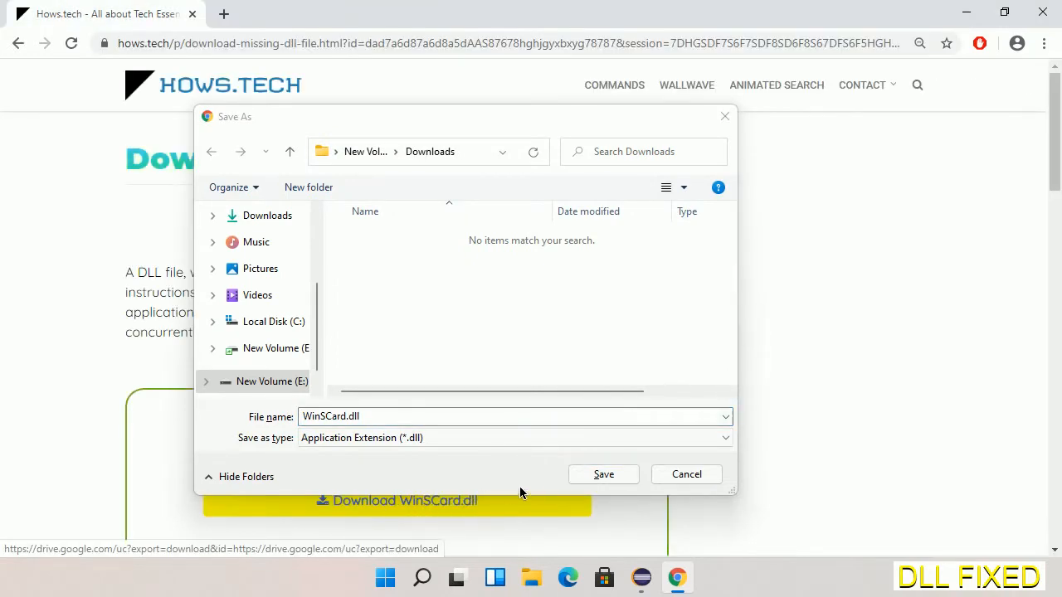
pyautogui.click(603, 474)
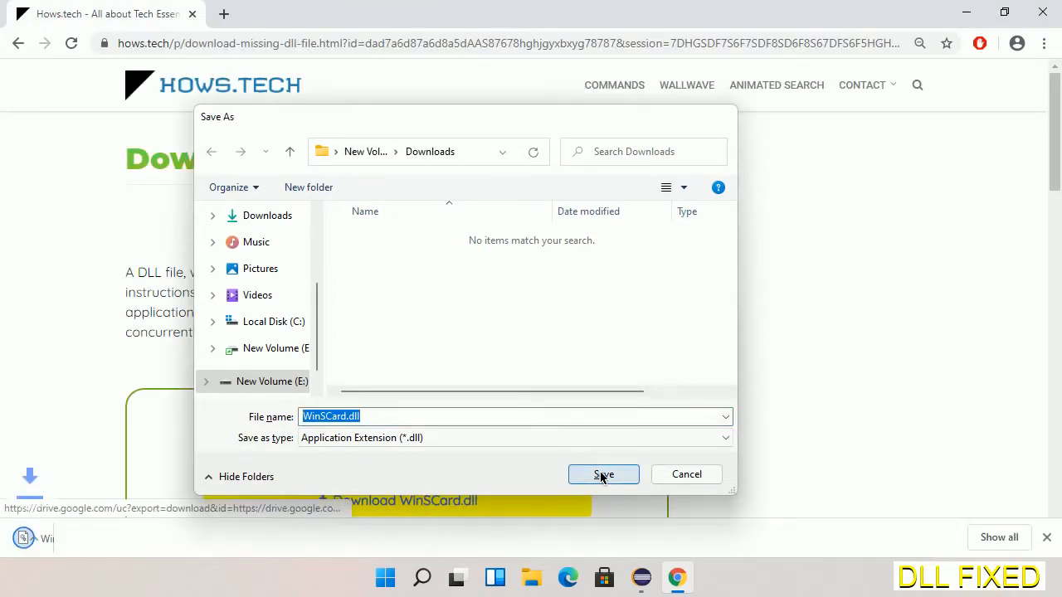
pyautogui.click(603, 473)
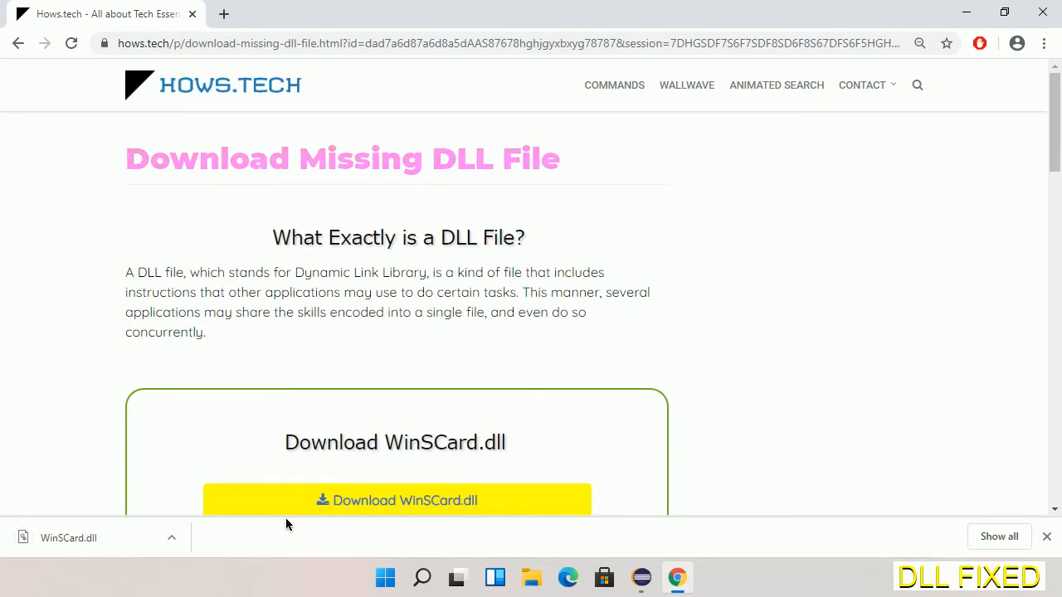
# - Reveal WinSCard.dll in its Downloads folder and copy it
pyautogui.click(171, 537)
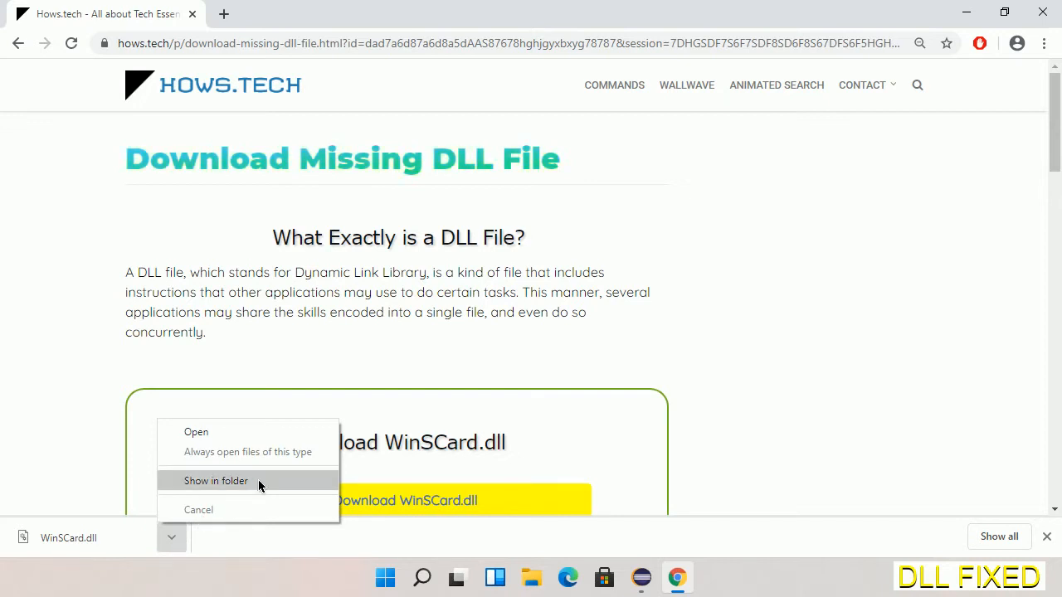
pyautogui.click(216, 480)
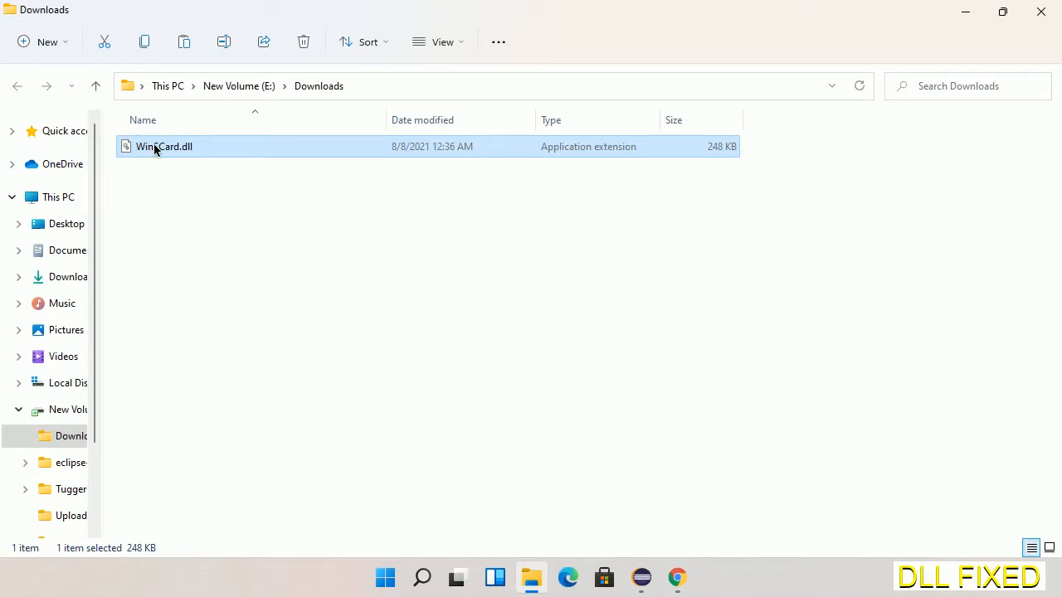
pyautogui.rightClick(164, 146)
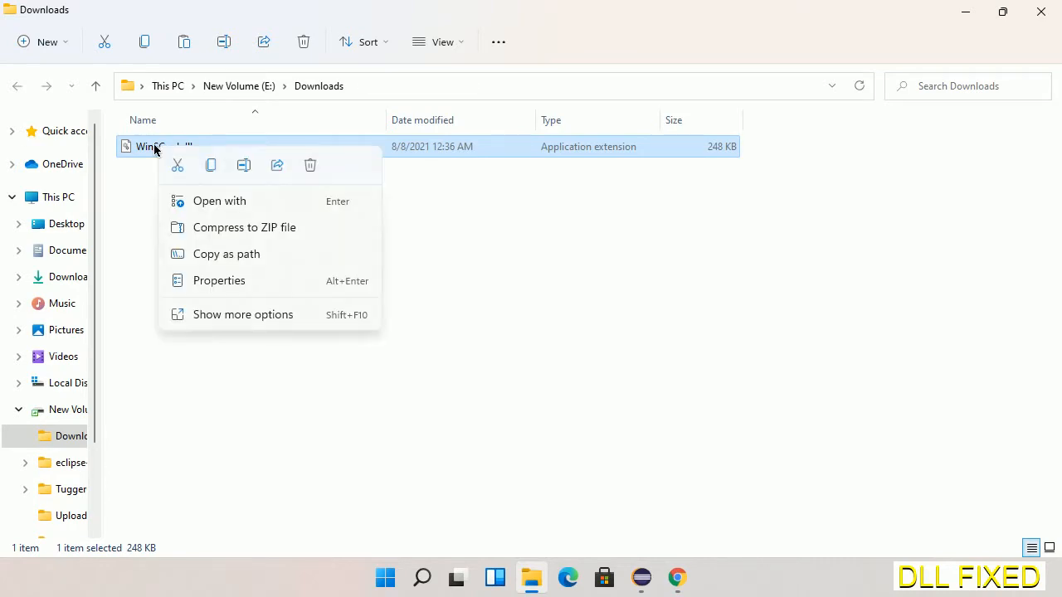
pyautogui.moveTo(177, 166)
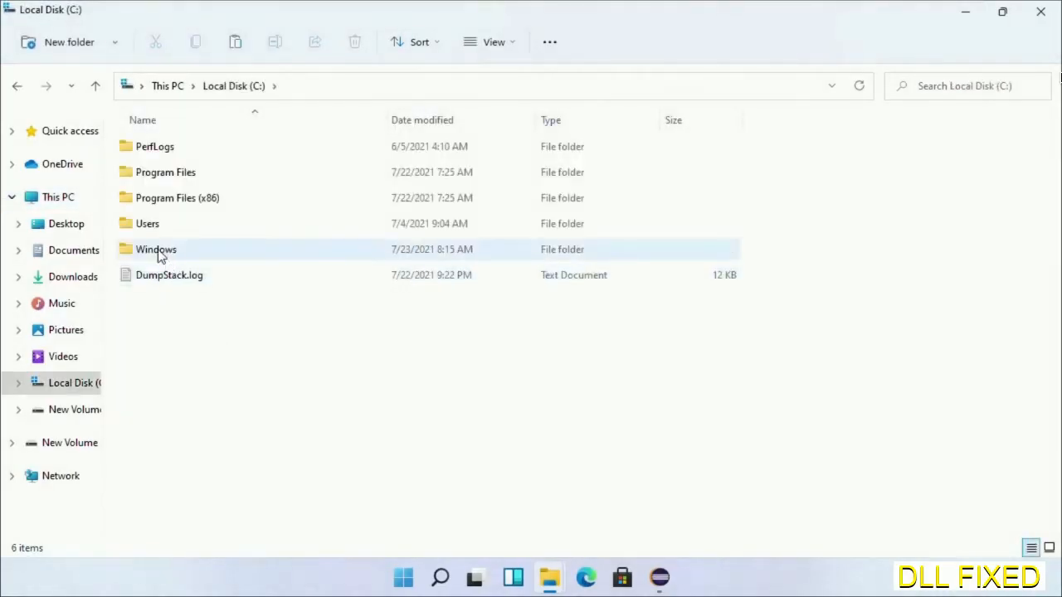
# - Paste WinSCard.dll into C:\Windows\System32, granting administrator permission for the copy
pyautogui.doubleClick(156, 249)
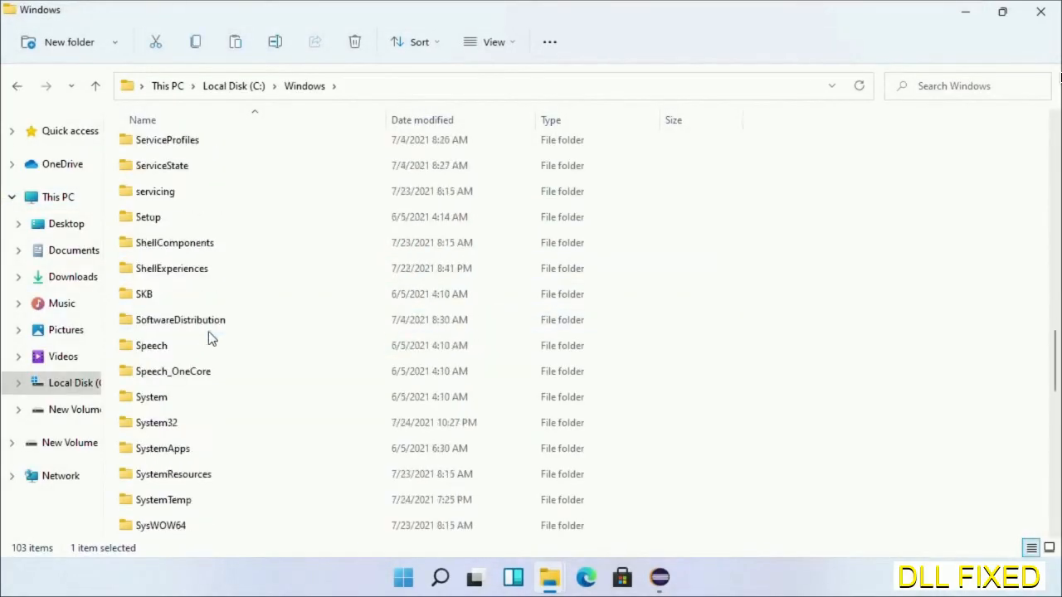
pyautogui.scroll(-3)
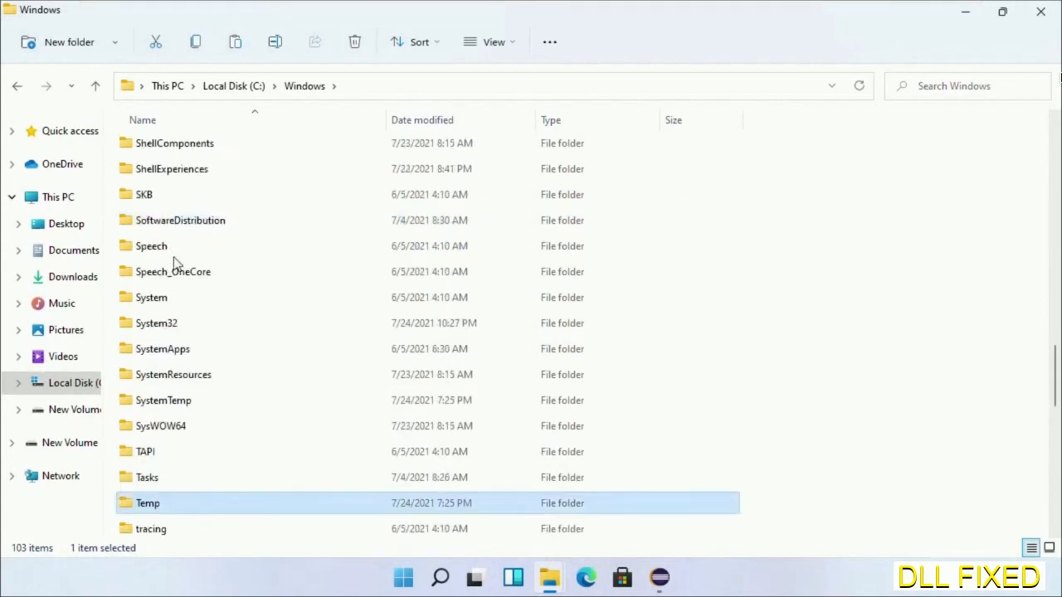
pyautogui.doubleClick(157, 323)
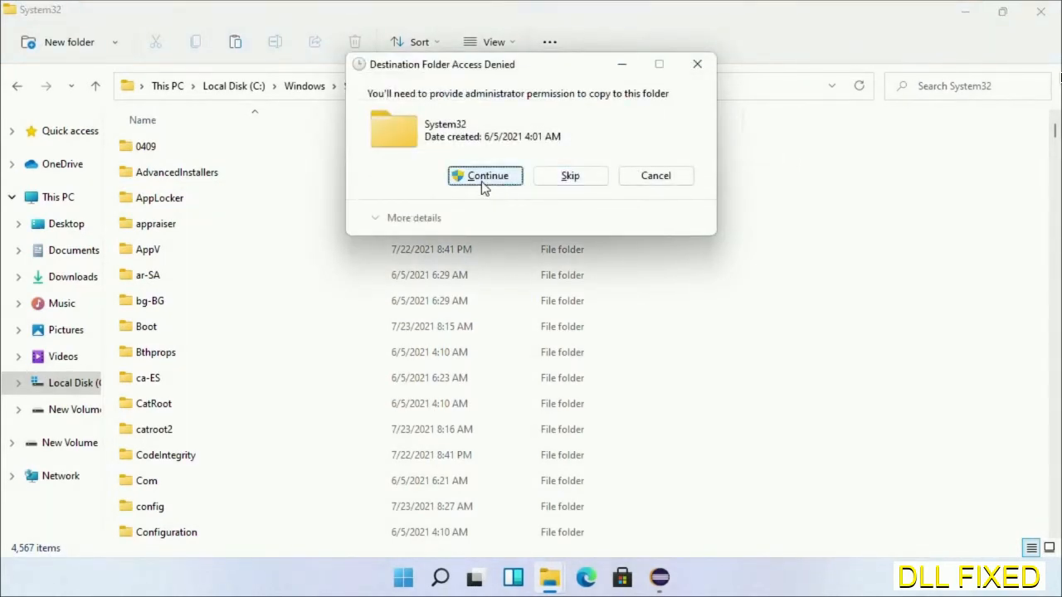
pyautogui.click(484, 175)
pyautogui.write('task')
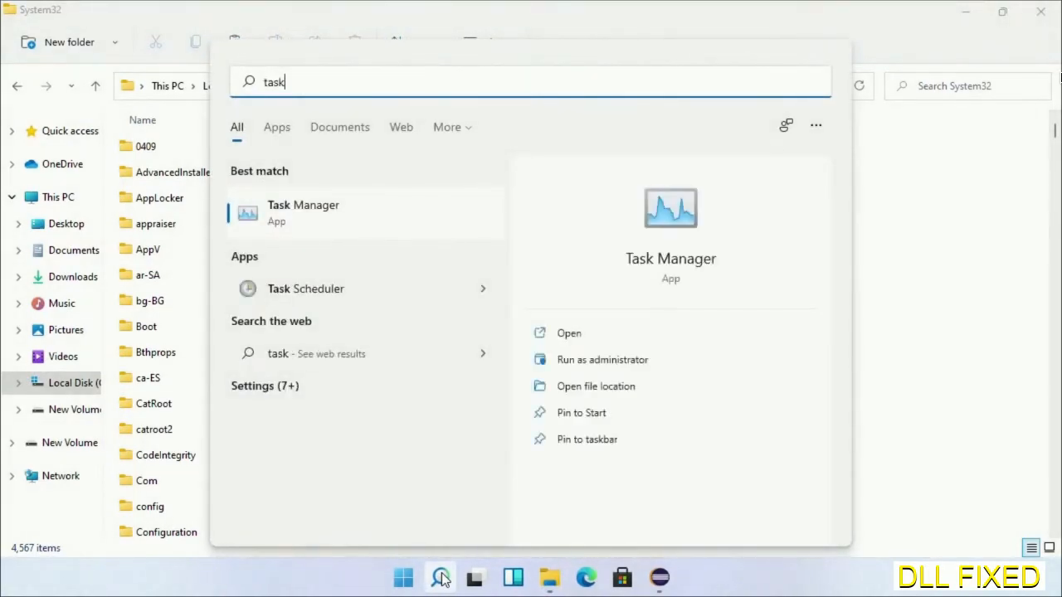
# - Launch Task Manager as administrator and begin a new task from the File menu
pyautogui.rightClick(303, 213)
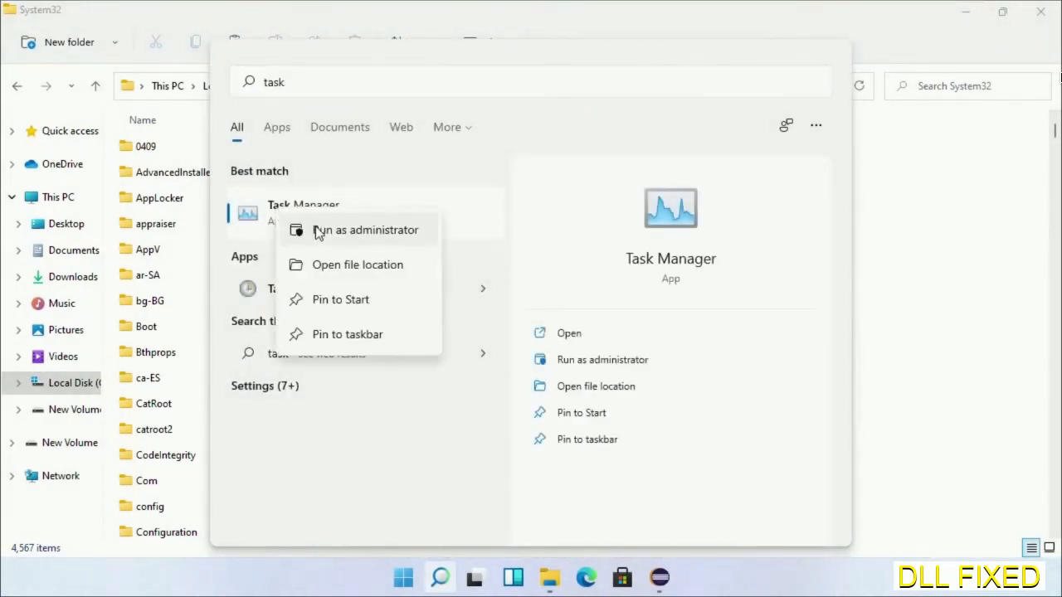
pyautogui.click(365, 229)
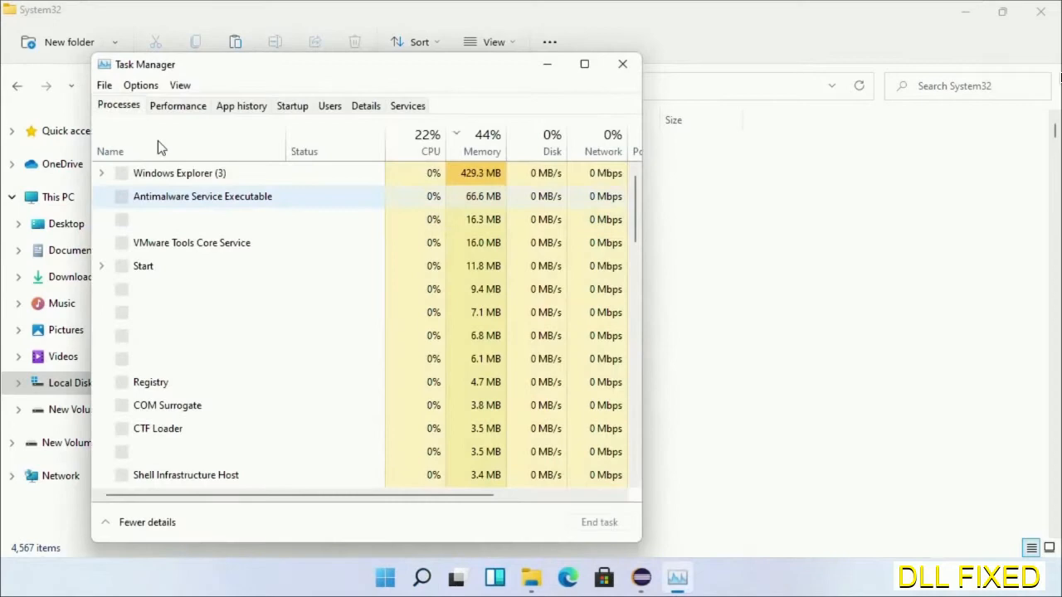
pyautogui.click(104, 84)
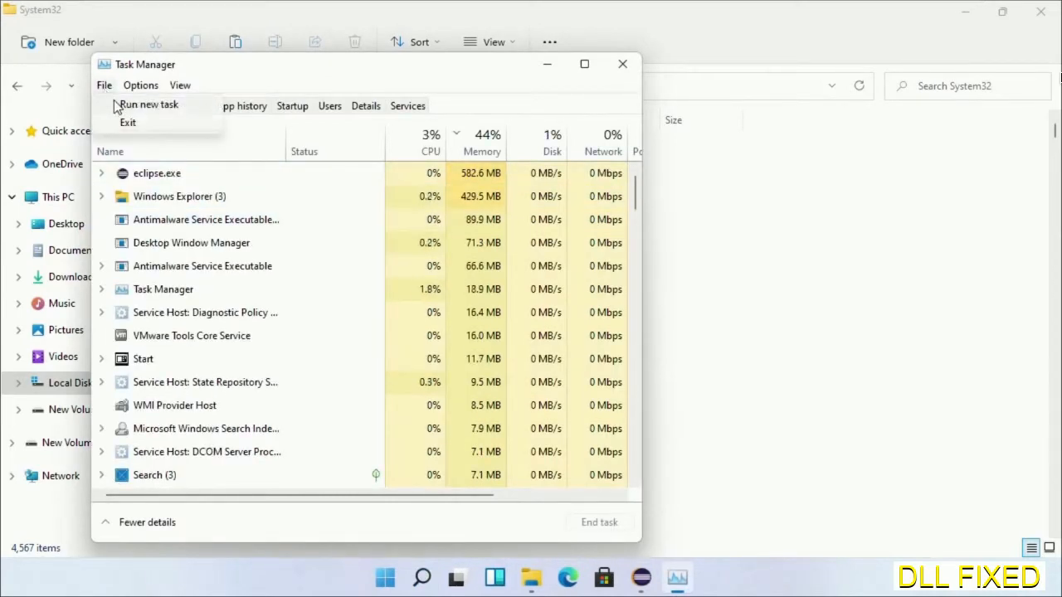
pyautogui.click(148, 103)
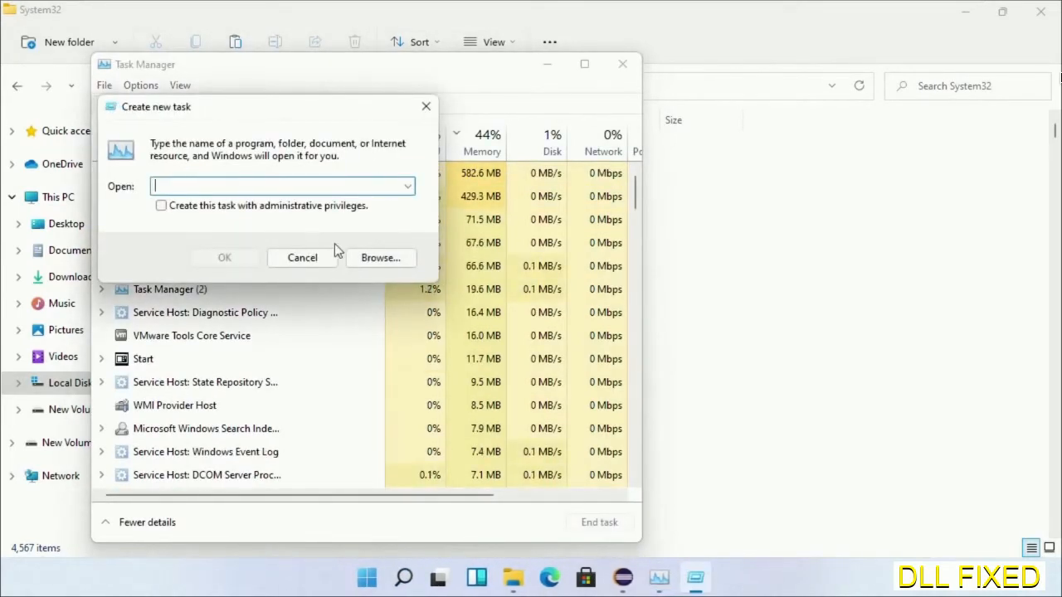
# - Browse to cmd.exe in System32 and run it with administrative privileges
pyautogui.click(380, 257)
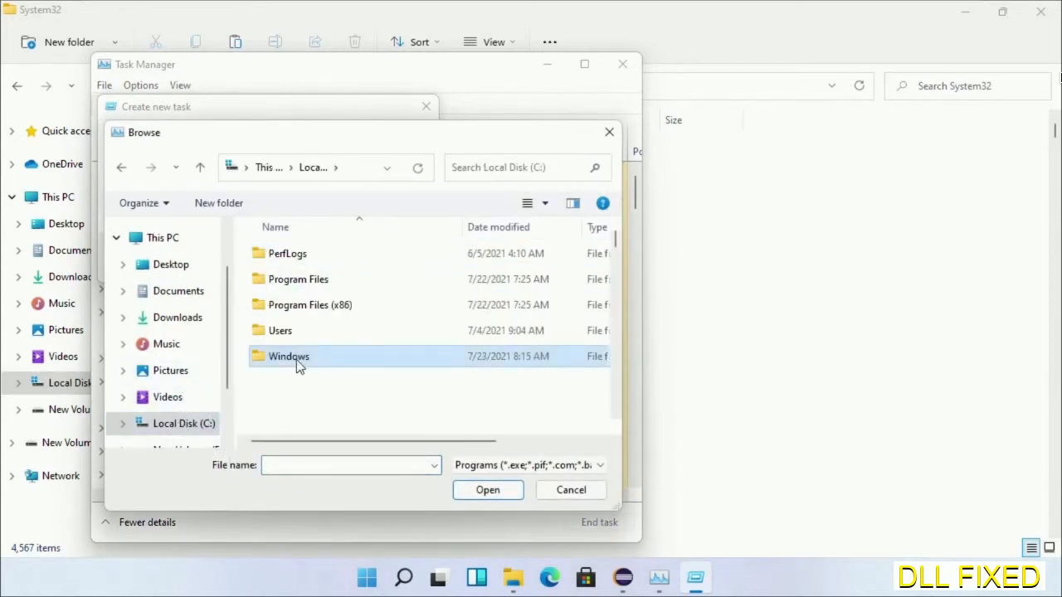
pyautogui.doubleClick(288, 356)
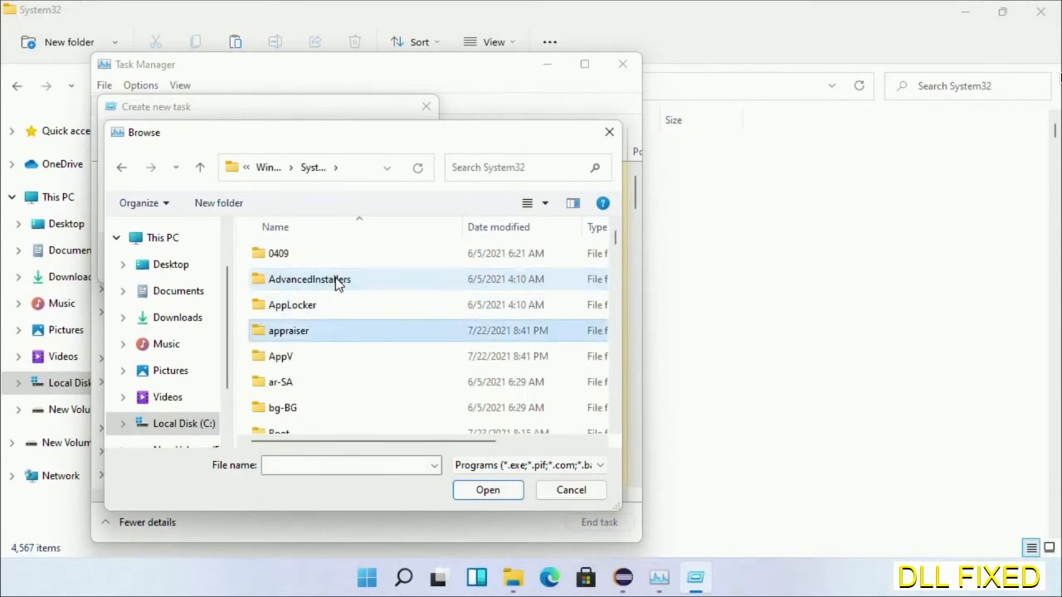
pyautogui.scroll(-3)
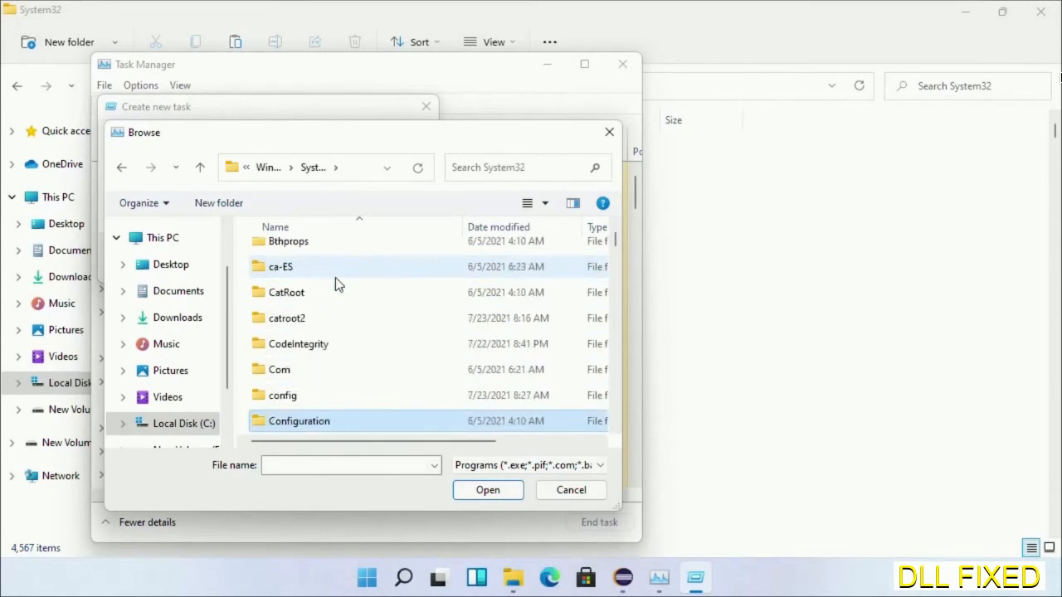
pyautogui.scroll(-3)
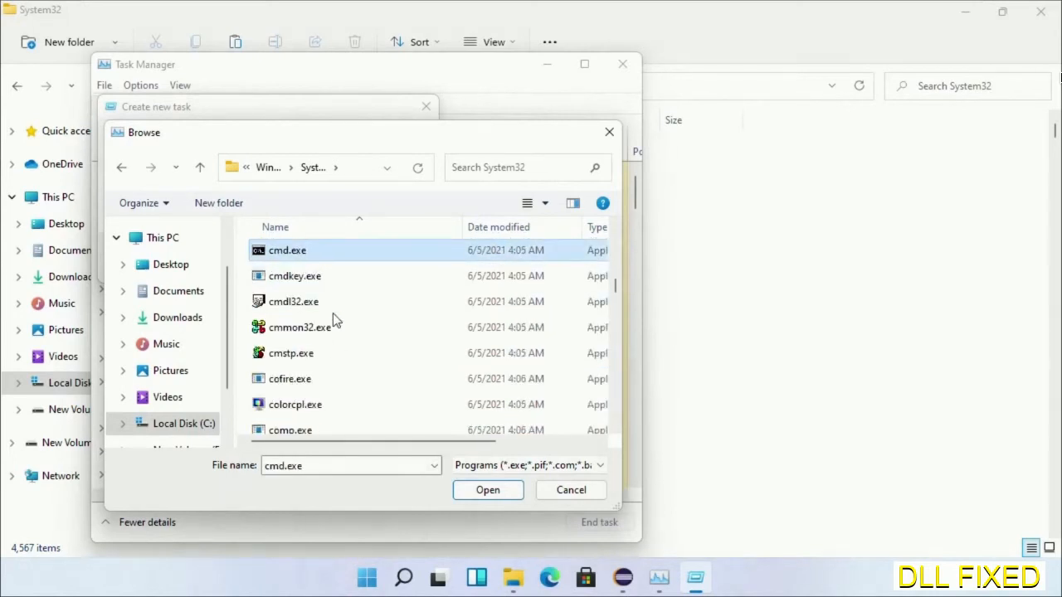
pyautogui.click(487, 489)
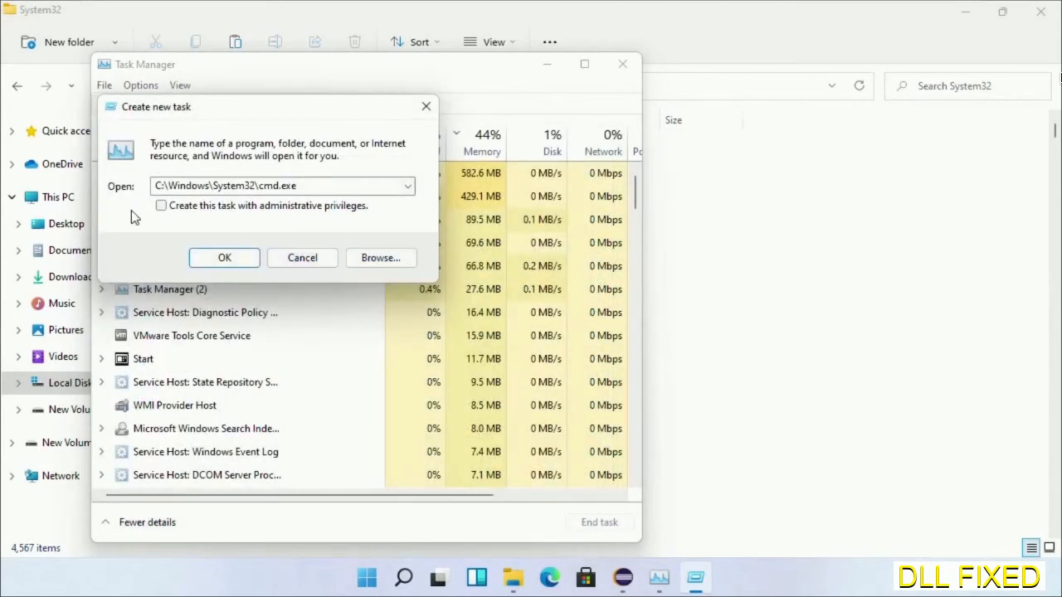
pyautogui.click(161, 206)
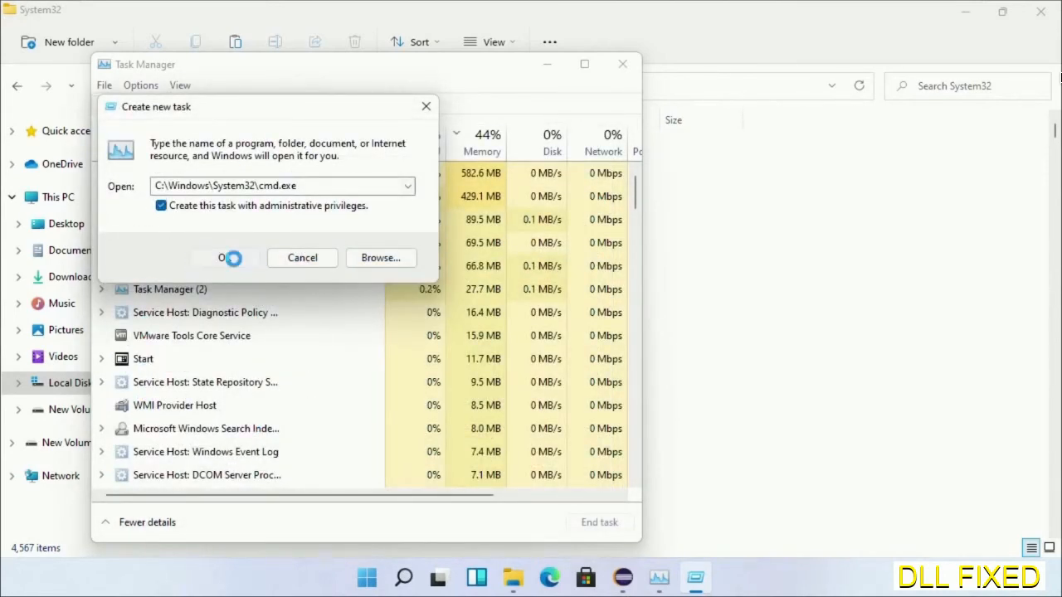
pyautogui.click(225, 257)
pyautogui.write('chkdsk c /f /r')
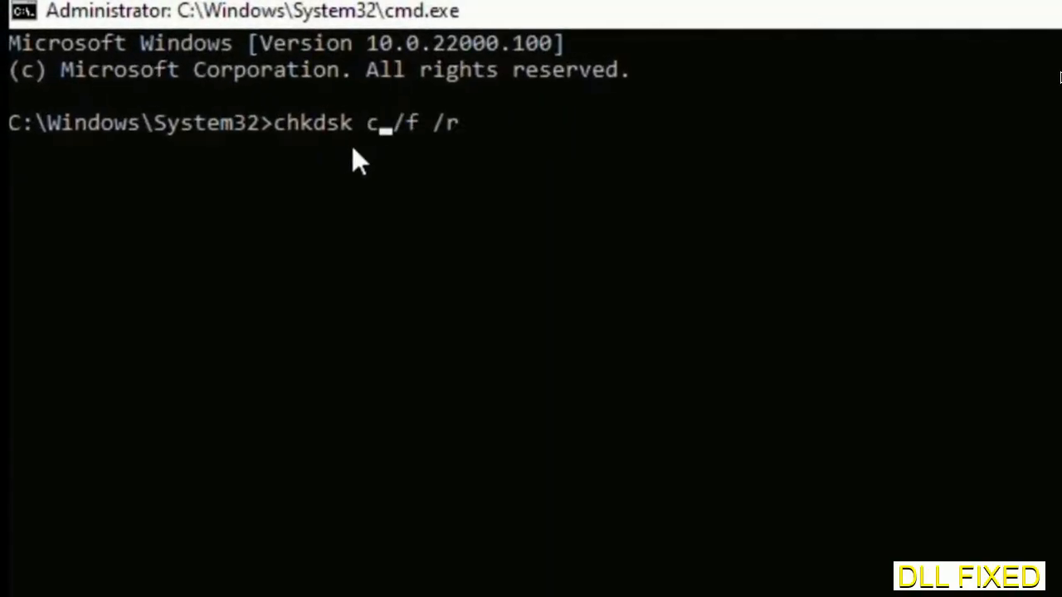
# - Schedule chkdsk c: /f /r for restart with Y, then run sfc /scannow
pyautogui.write(':')
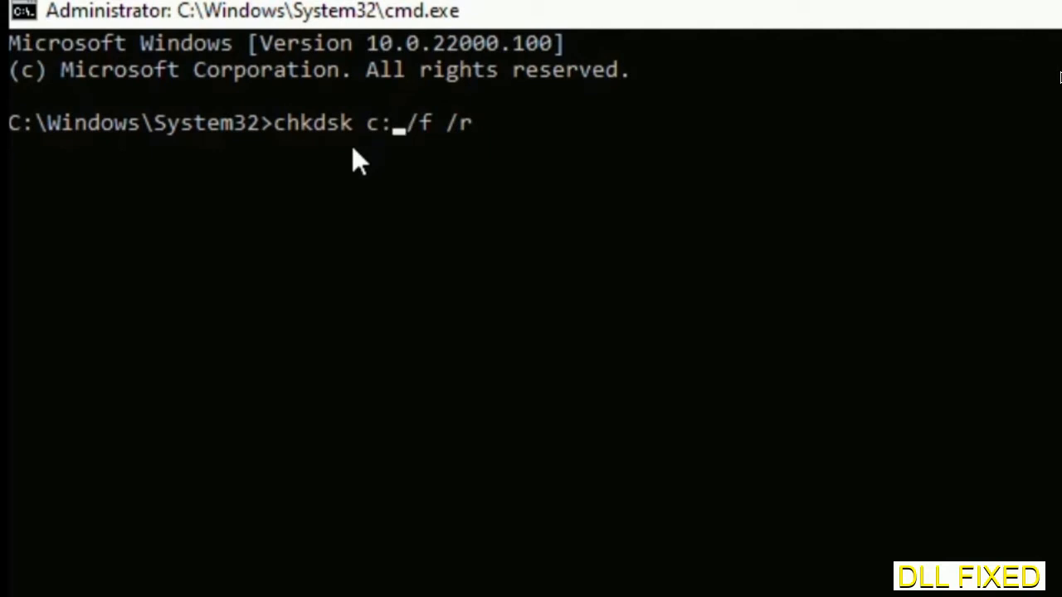
pyautogui.press('enter')
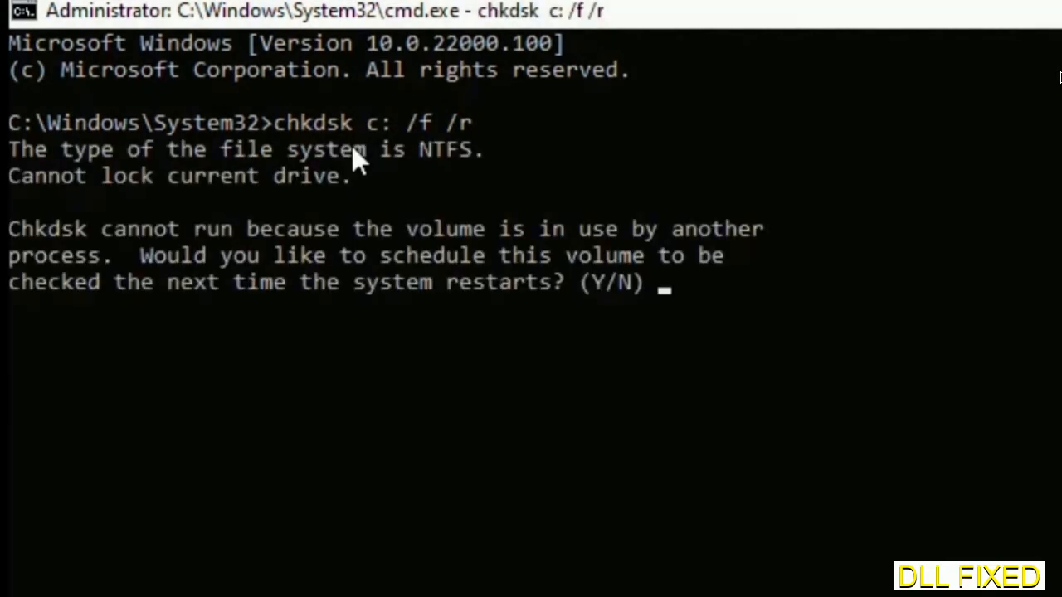
pyautogui.write('Y')
pyautogui.write('s')
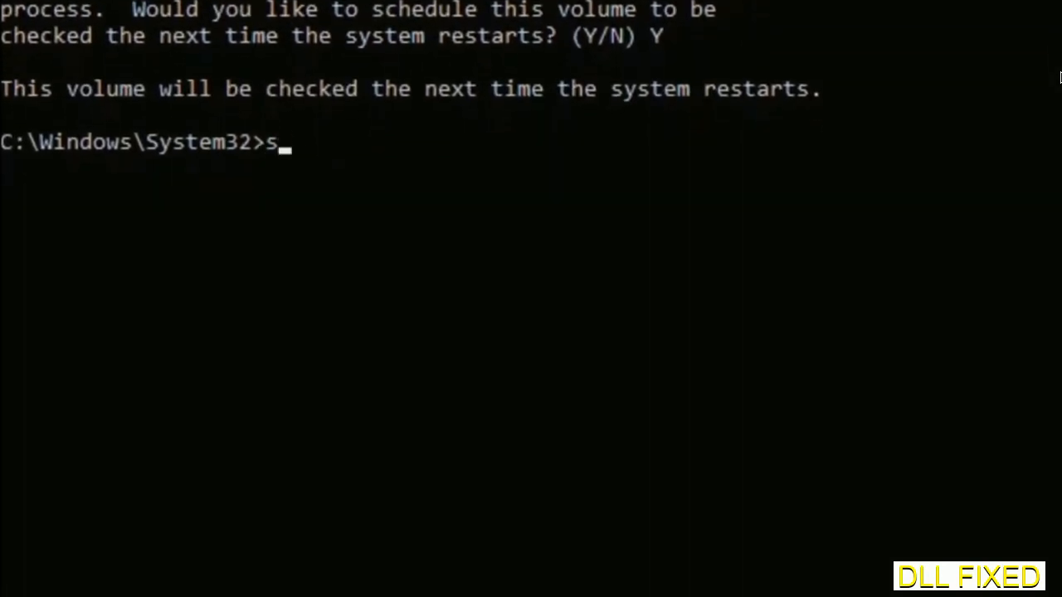
pyautogui.write('fc /')
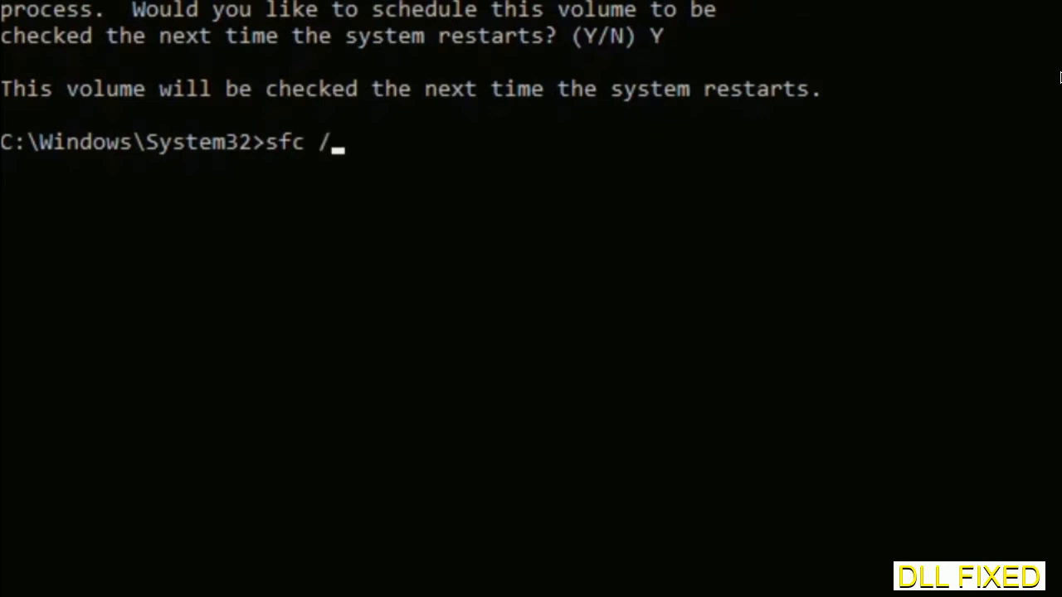
pyautogui.write('scannow')
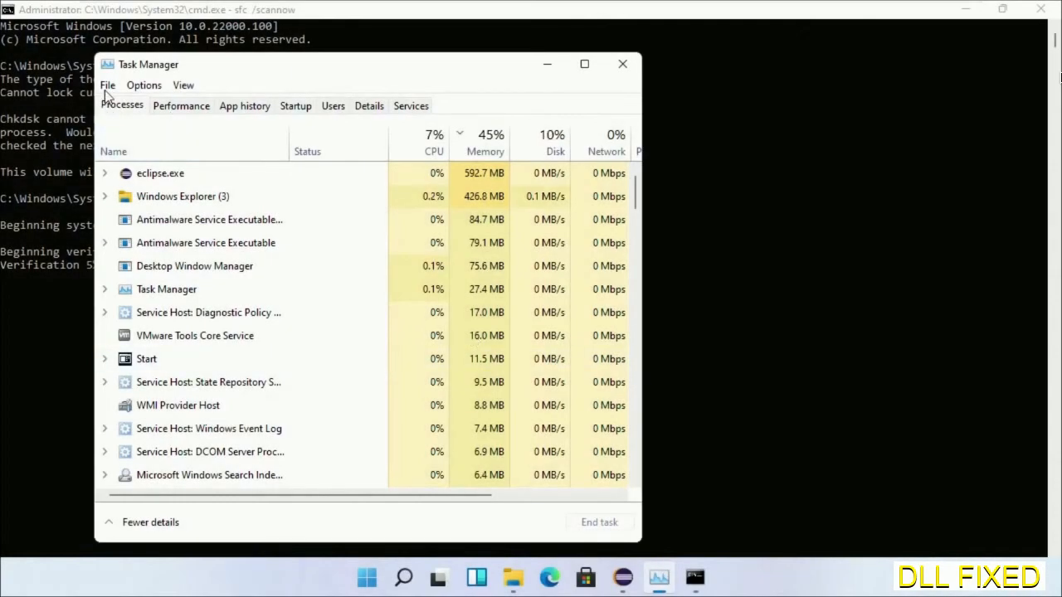
# - Run cmd.exe again as an administrator task from Task Manager
pyautogui.click(107, 84)
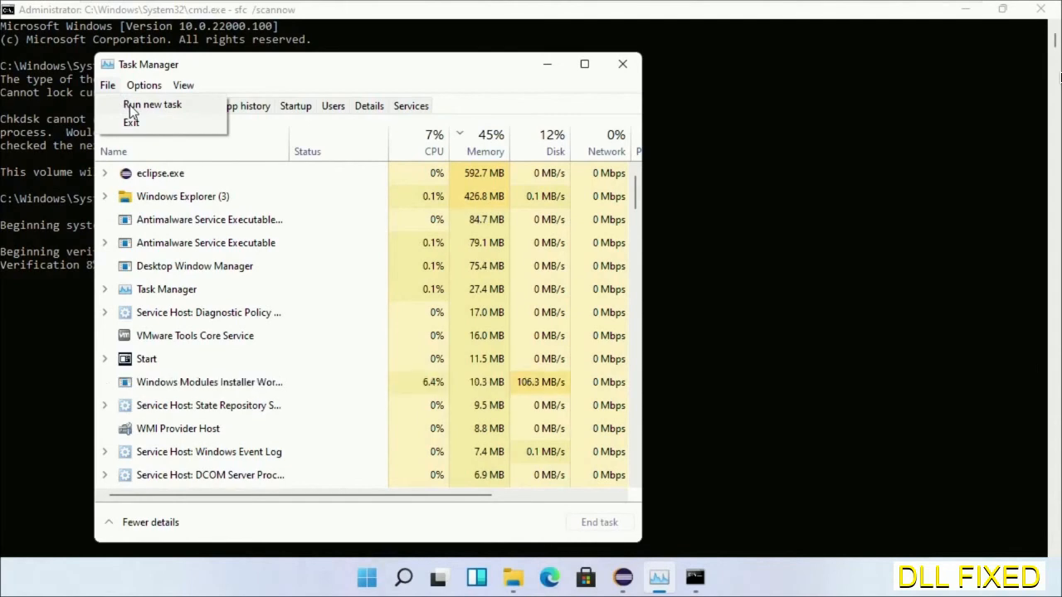
pyautogui.click(152, 103)
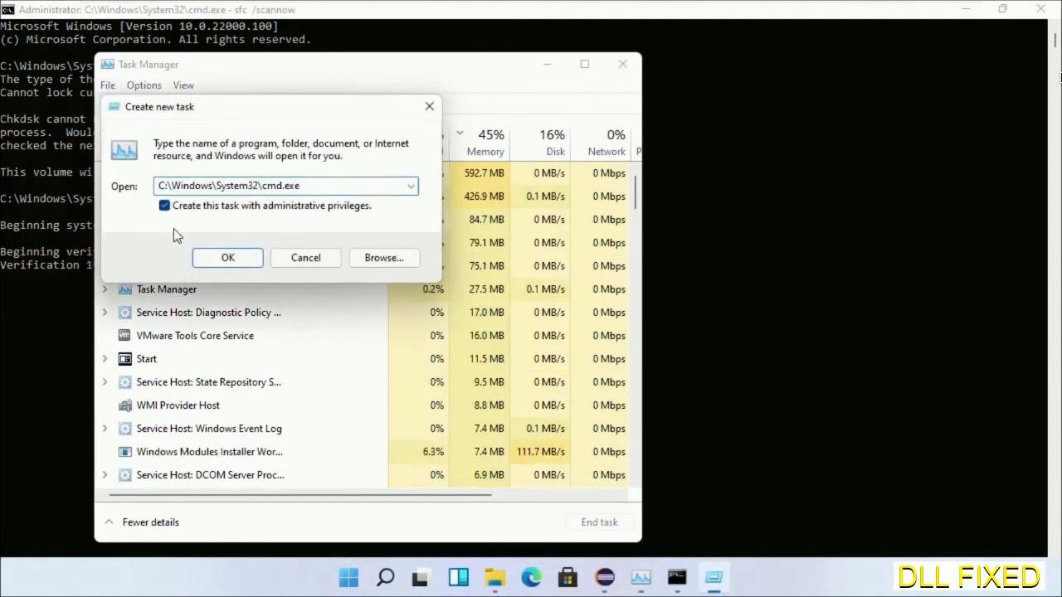
pyautogui.click(227, 257)
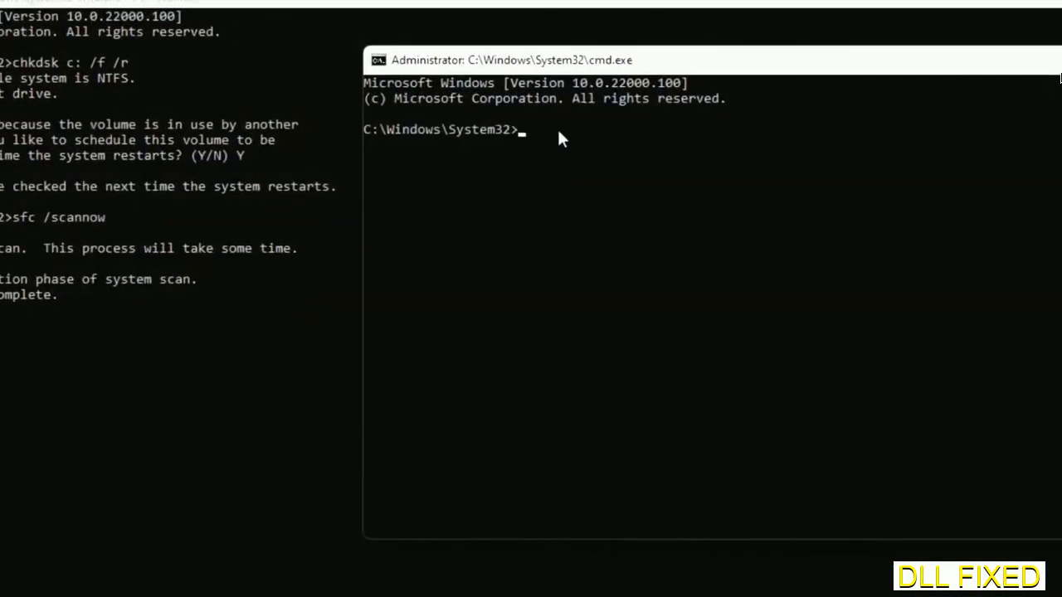
# - Enter regsvr32 "C:\Windows\System32\myMissingDllFile.dll" and select the placeholder DLL name
pyautogui.write('regsvr32 "C:\\Windows\\System32\\myMissingDllFile.dll"')
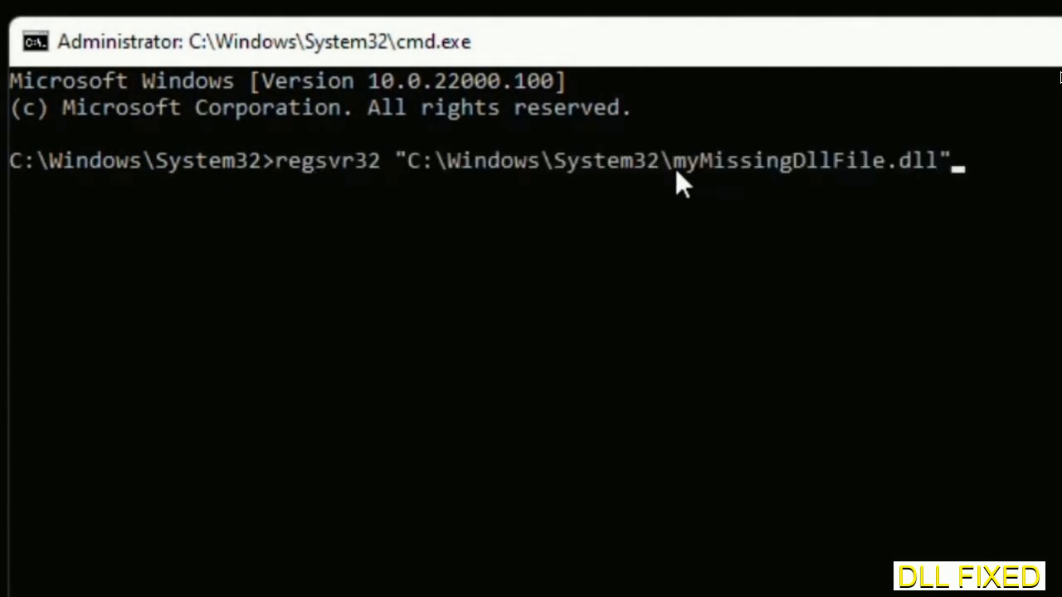
pyautogui.doubleClick(682, 160)
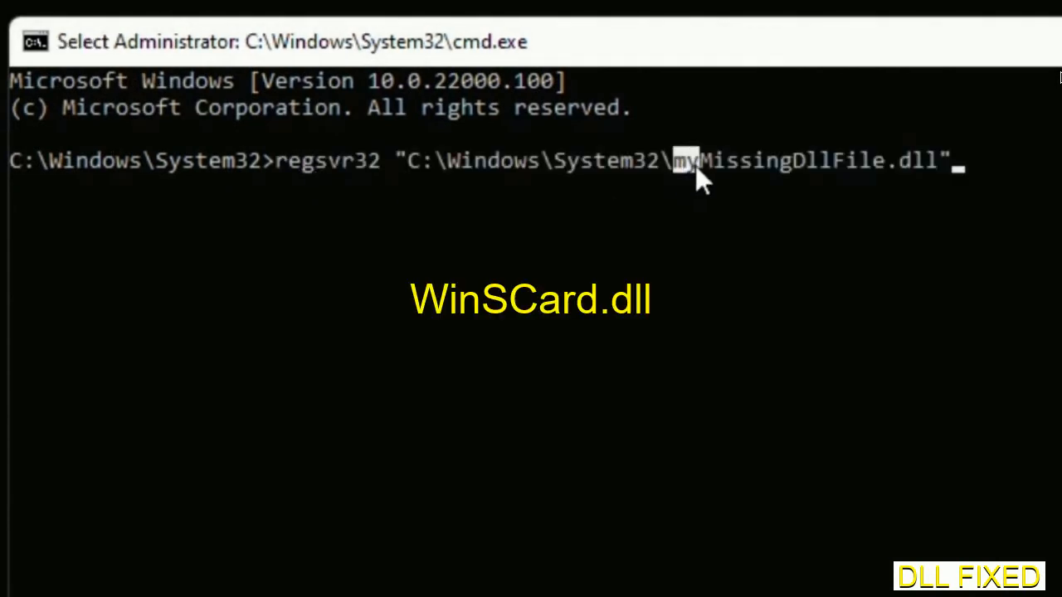
pyautogui.moveTo(672, 160); pyautogui.dragTo(941, 161)
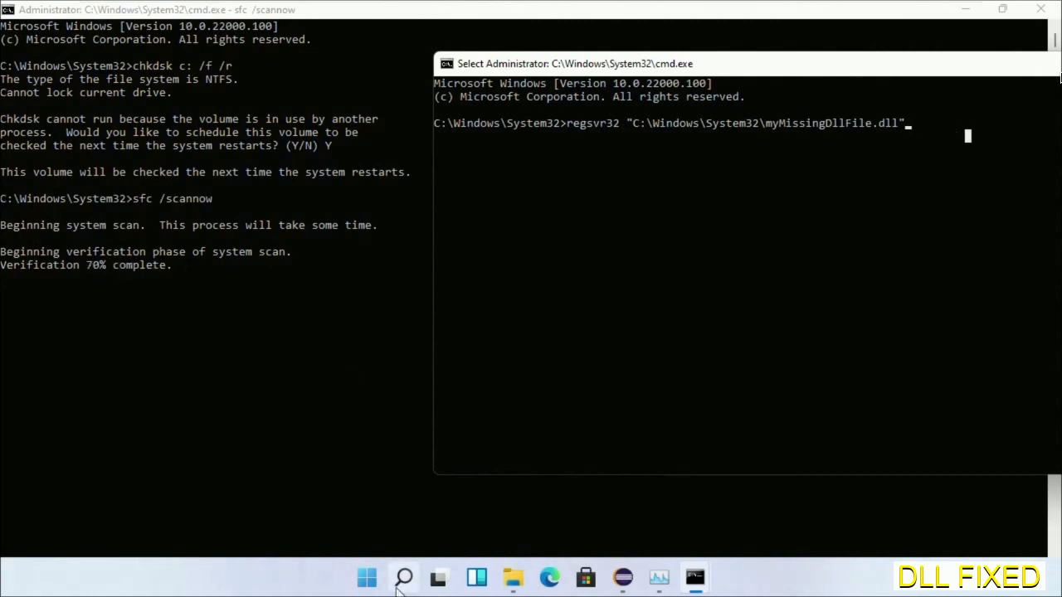
# - Show the Start menu power options: Sleep, Shut down and Restart
pyautogui.click(404, 577)
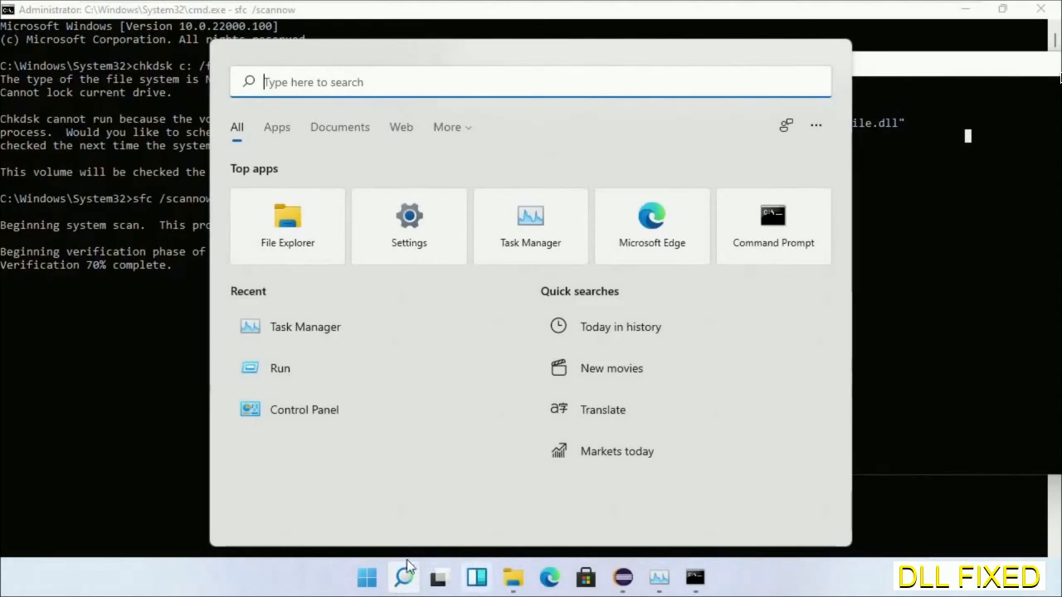
pyautogui.click(736, 520)
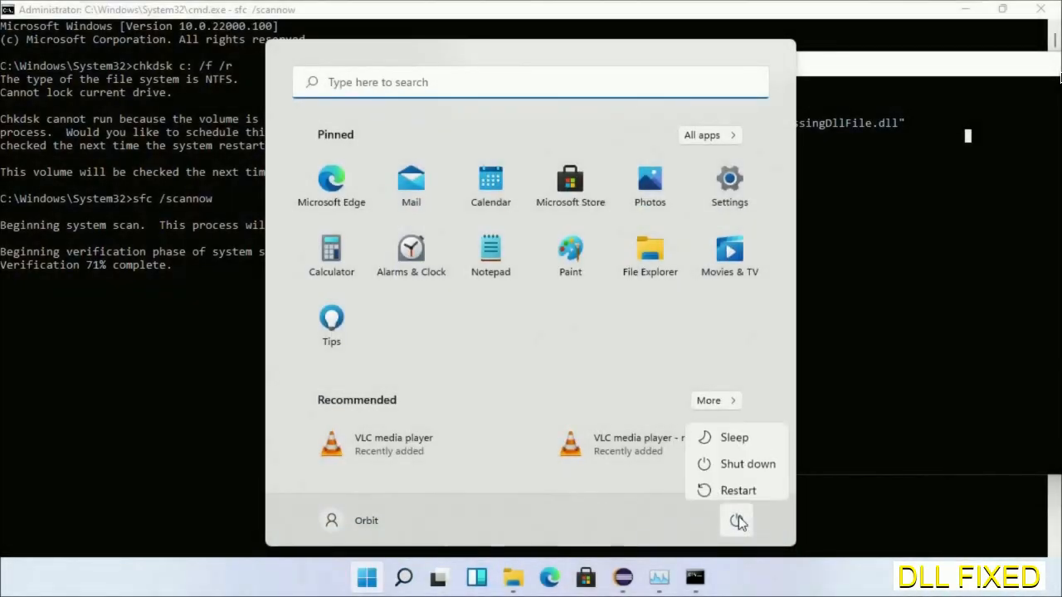
pyautogui.moveTo(737, 484)
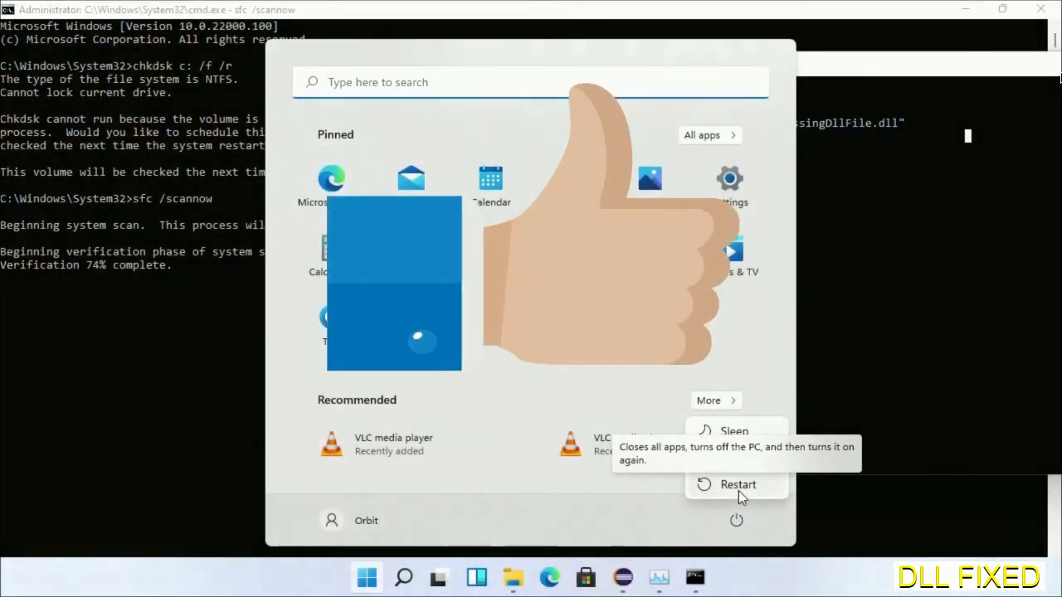